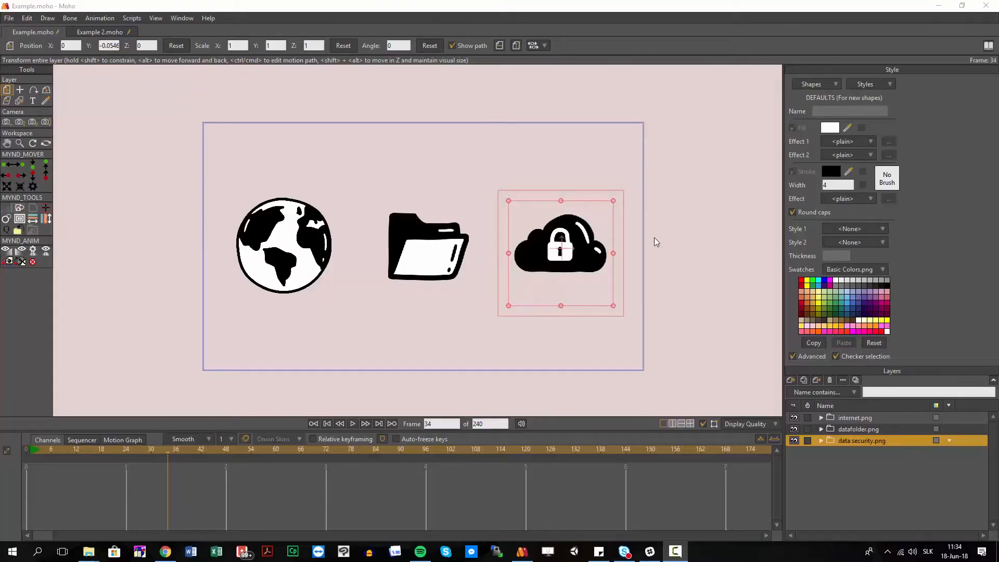
{"action": "mouse_move", "coordinate": [640, 249]}
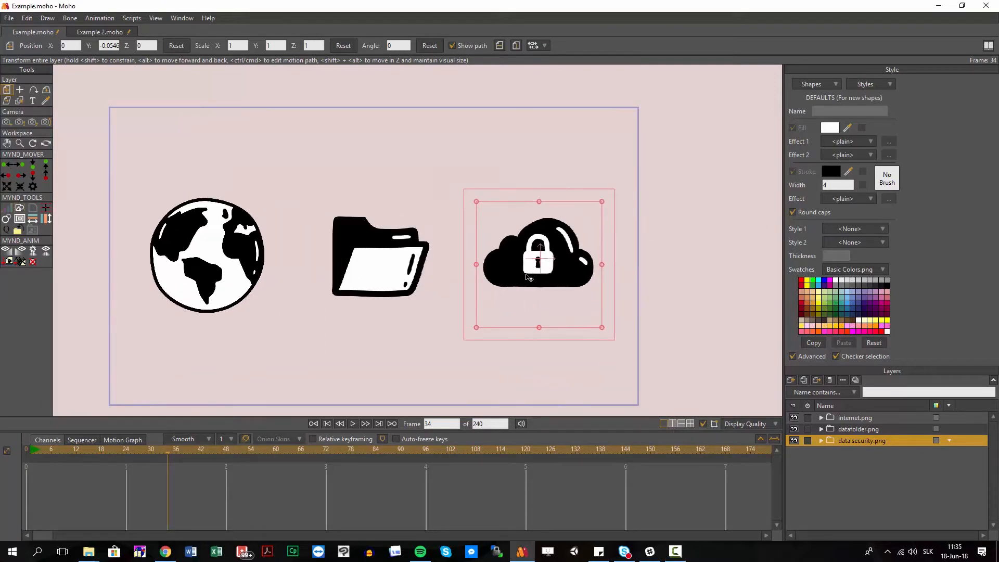
Select the internet.png globe image layer in the Layers panel
{"action": "left_click", "coordinate": [854, 417]}
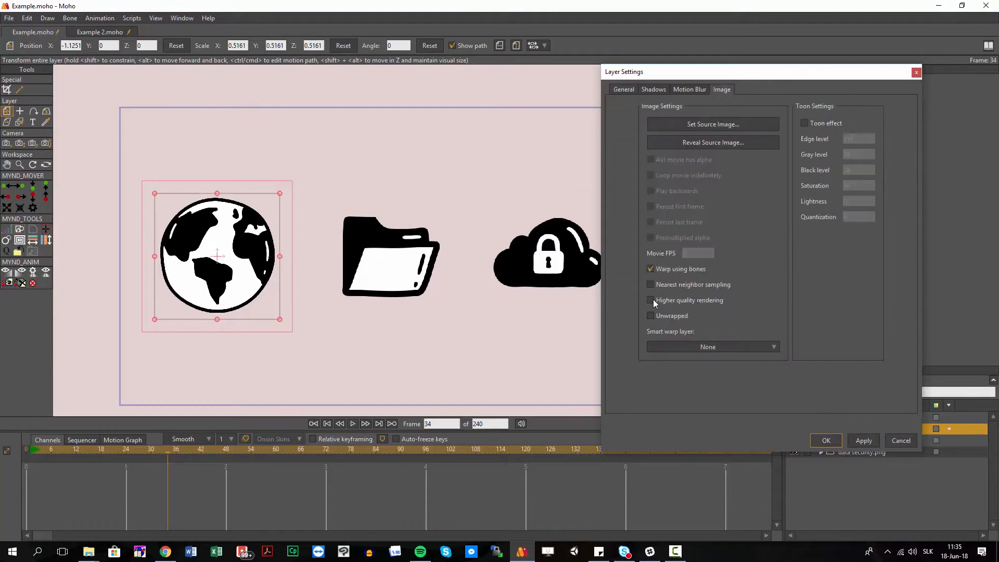
{"action": "mouse_move", "coordinate": [695, 309]}
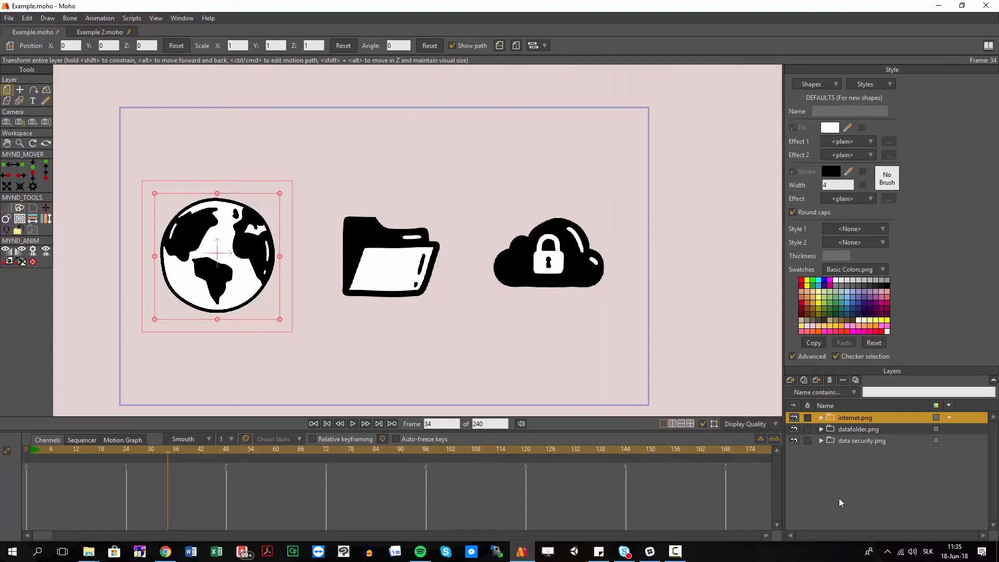
Select datafolder.png, then add the other layers to select all three image layers
{"action": "left_click", "coordinate": [858, 428]}
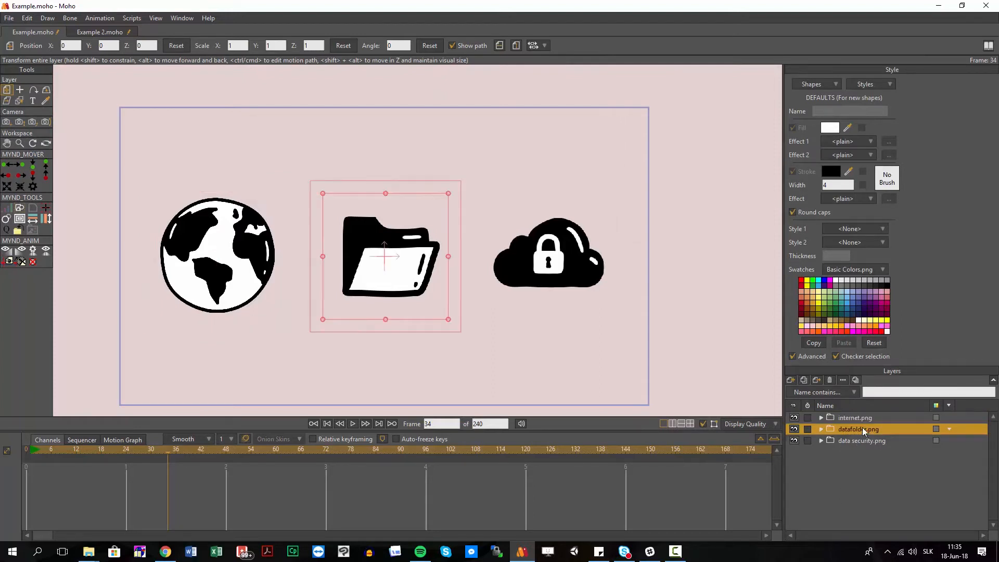
{"action": "left_click", "coordinate": [855, 417]}
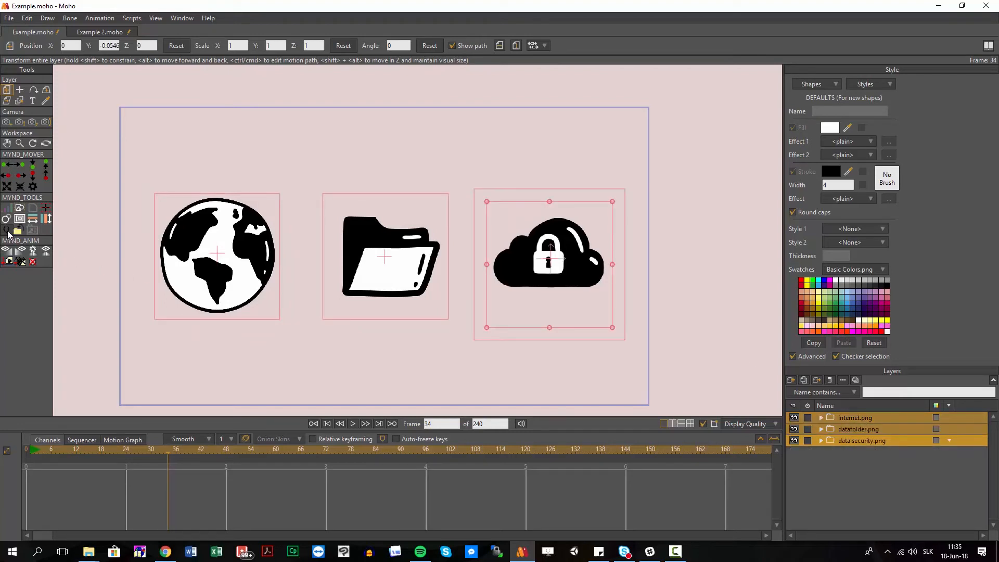
{"action": "mouse_move", "coordinate": [8, 232]}
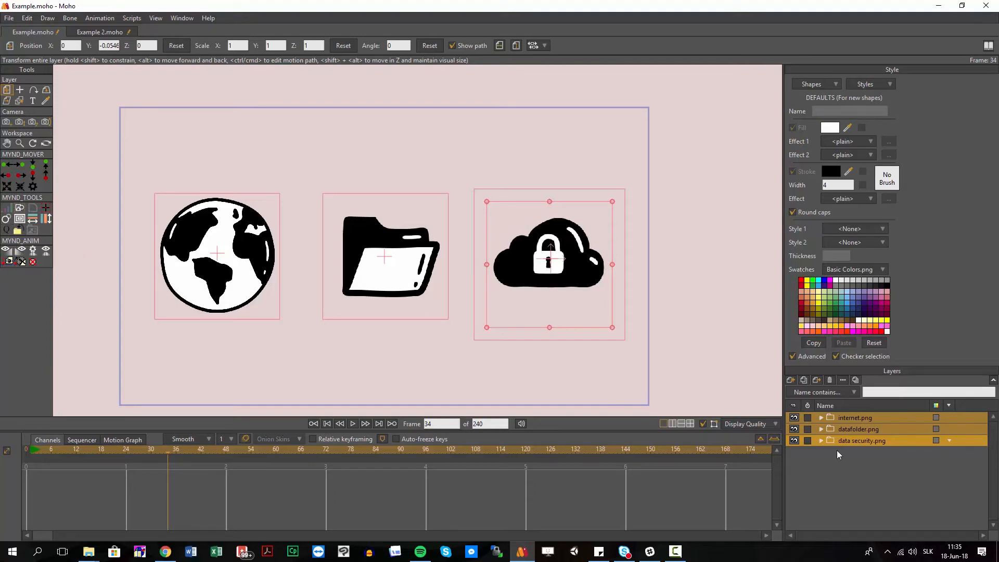
Open Layer Settings for data security.png and view its Image tab
{"action": "double_click", "coordinate": [861, 440]}
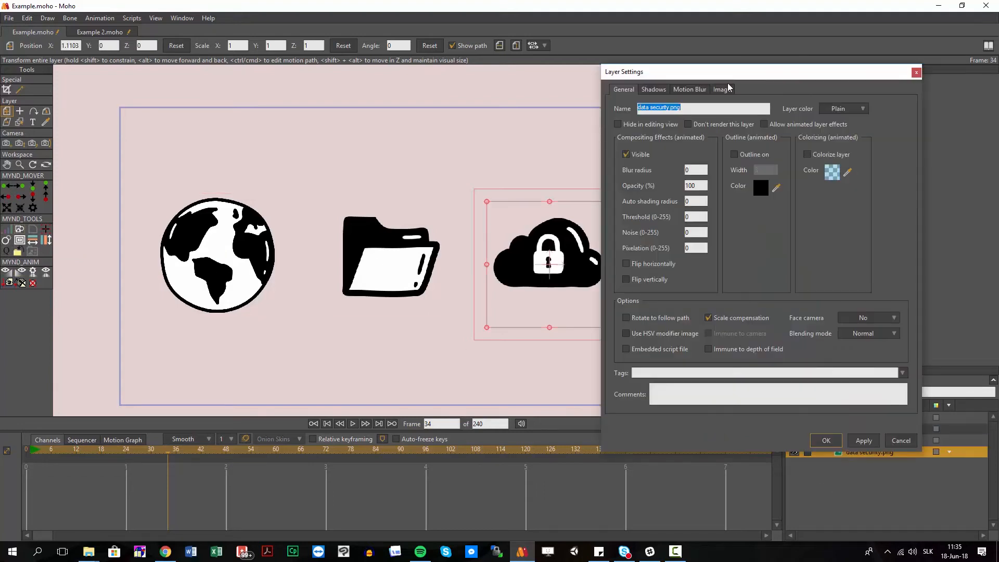
{"action": "left_click", "coordinate": [722, 89]}
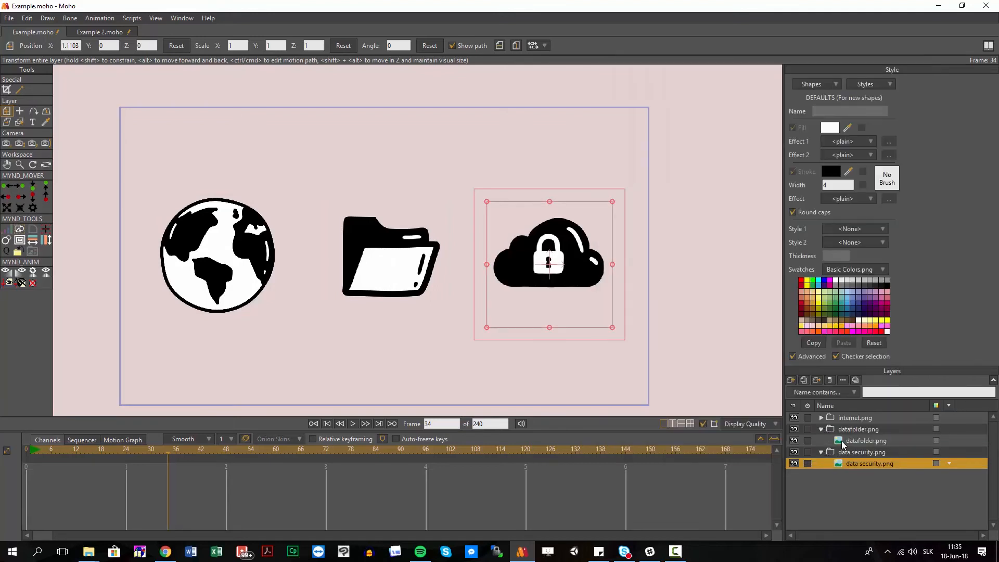
Open the inner datafolder.png layer's settings and enable Higher quality rendering
{"action": "double_click", "coordinate": [865, 440]}
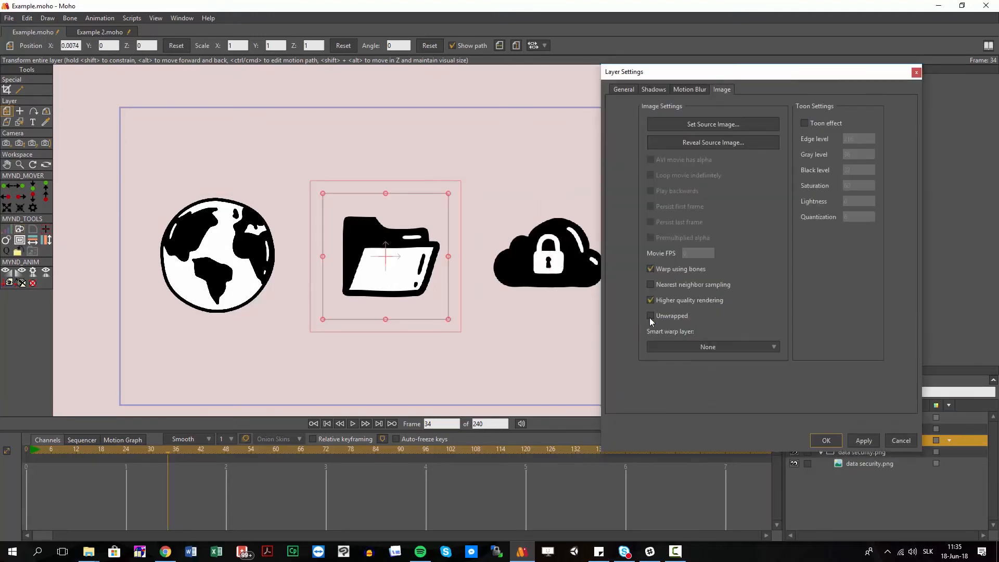
{"action": "left_click", "coordinate": [826, 440]}
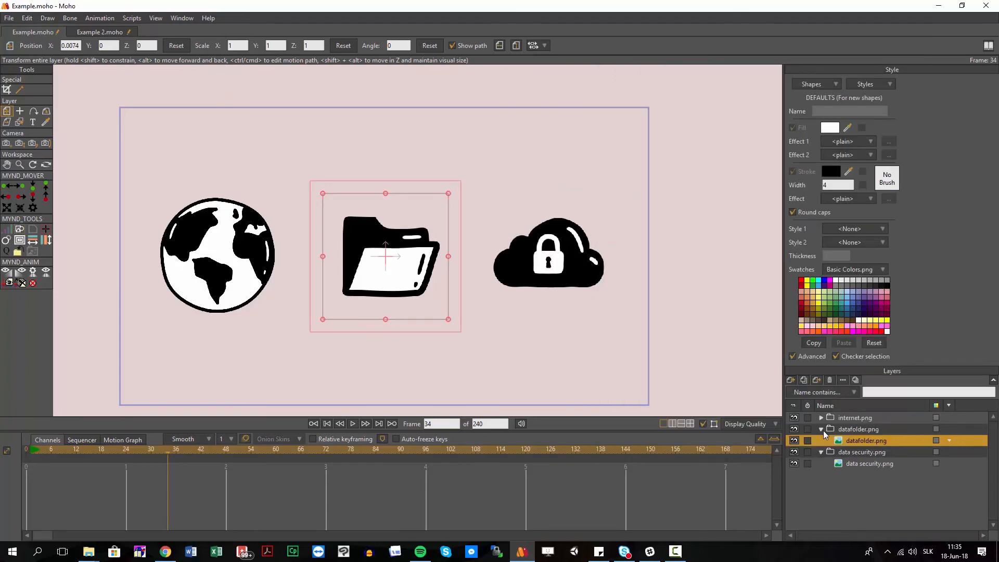